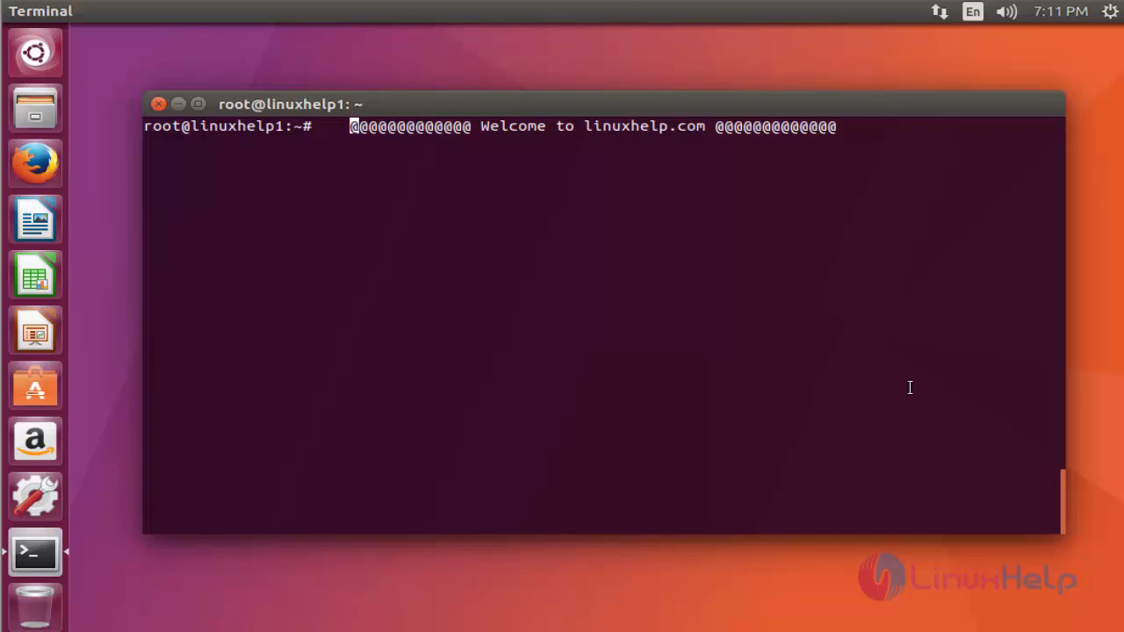
pyautogui.moveTo(639, 333)
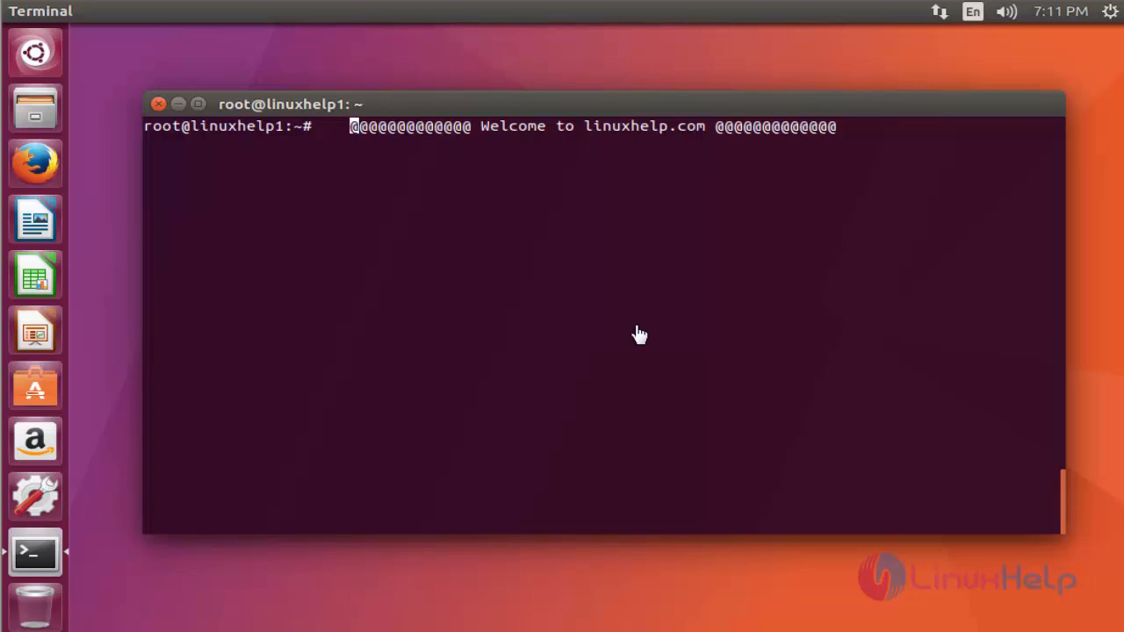
pyautogui.moveTo(787, 596)
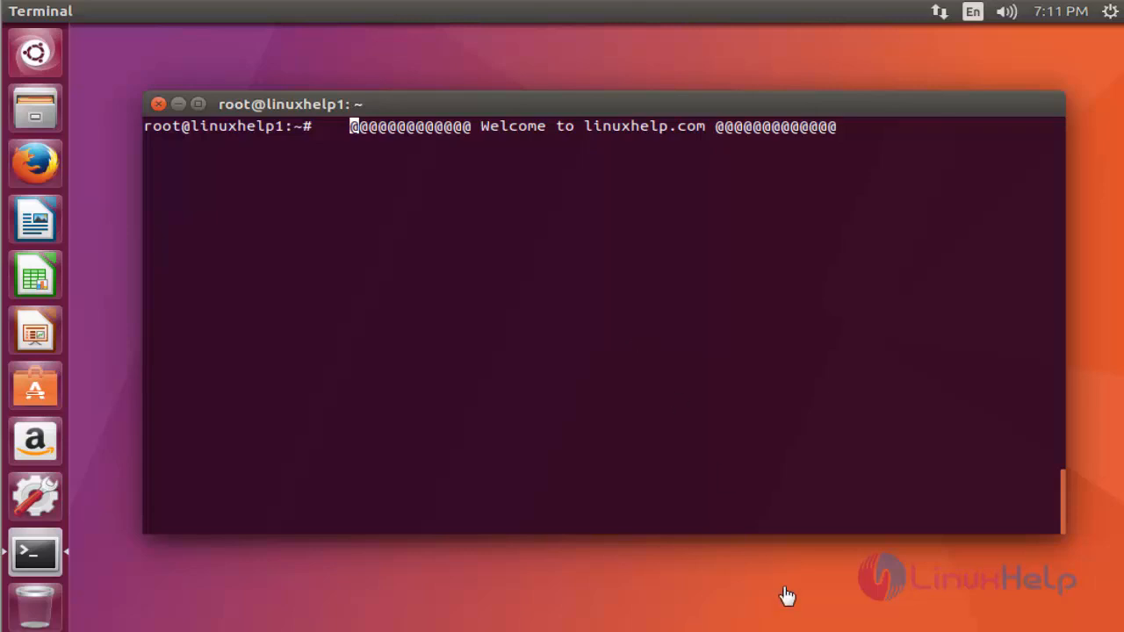
# - Add ppa:kritalime/ppa with add-apt-repository, confirm it, and clear the terminal
pyautogui.write('add-apt-repository ppa:kritalime/ppa')
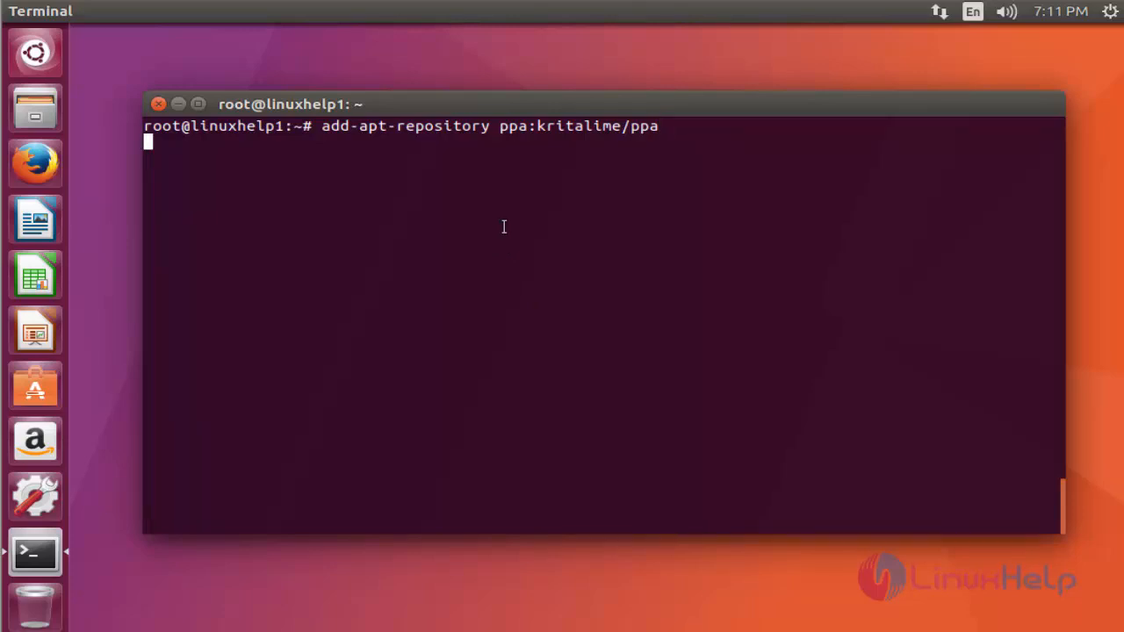
pyautogui.press('Return')
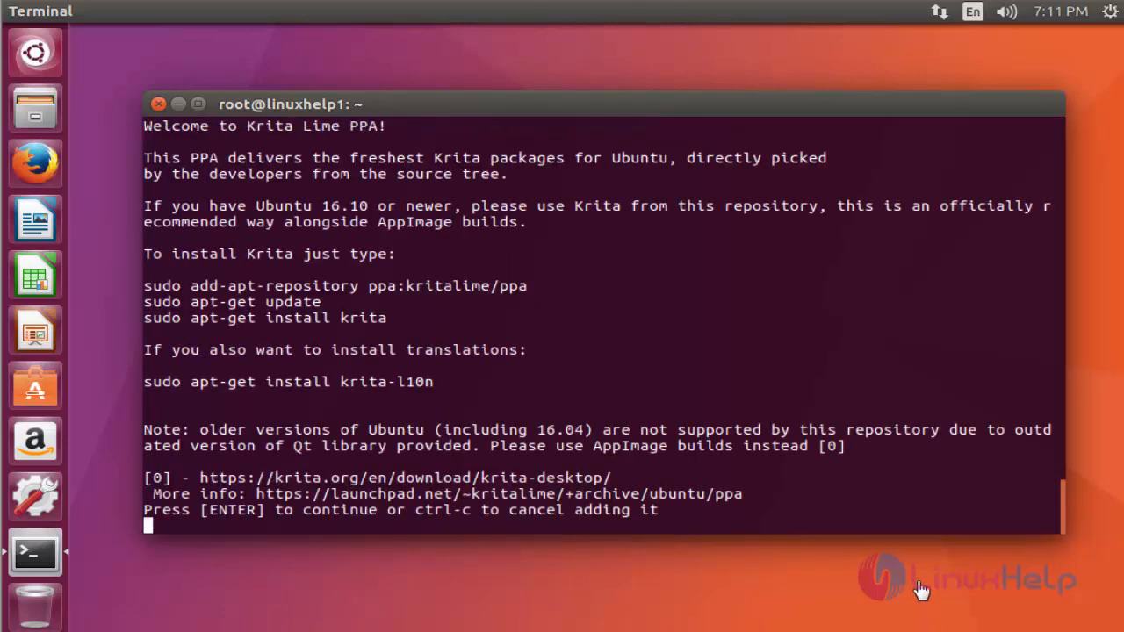
pyautogui.moveTo(878, 472)
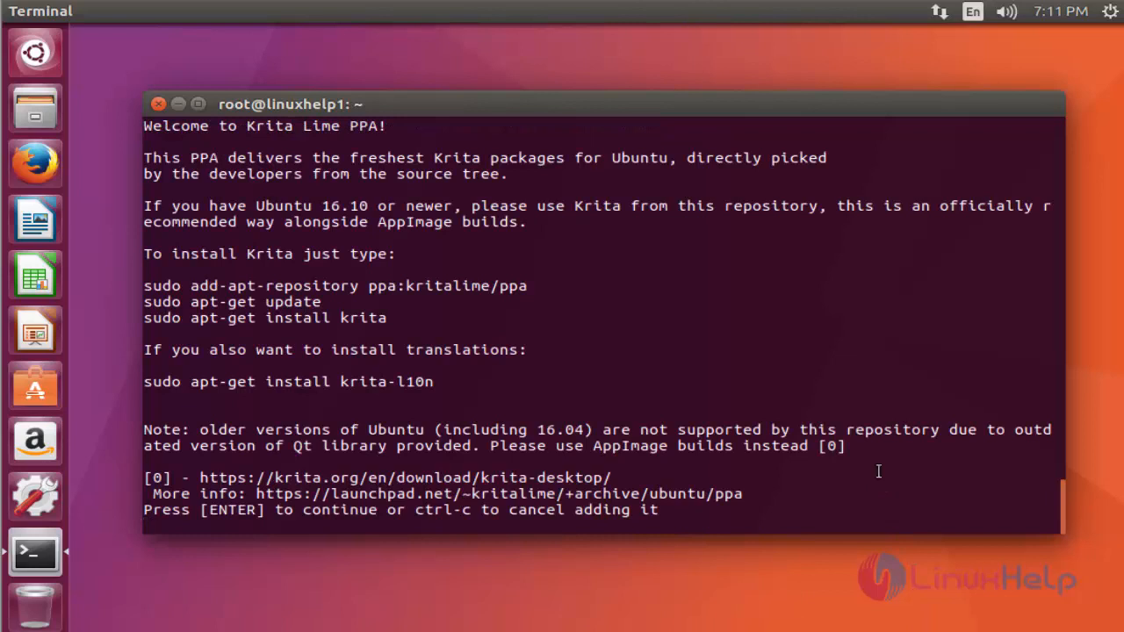
pyautogui.press('Return')
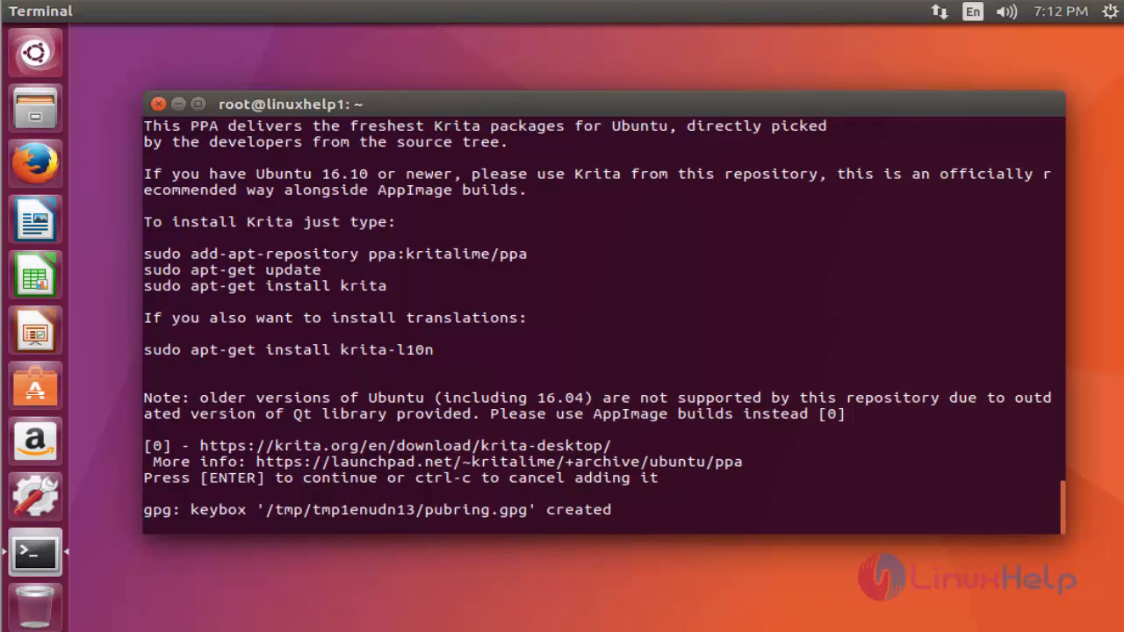
pyautogui.press('Return')
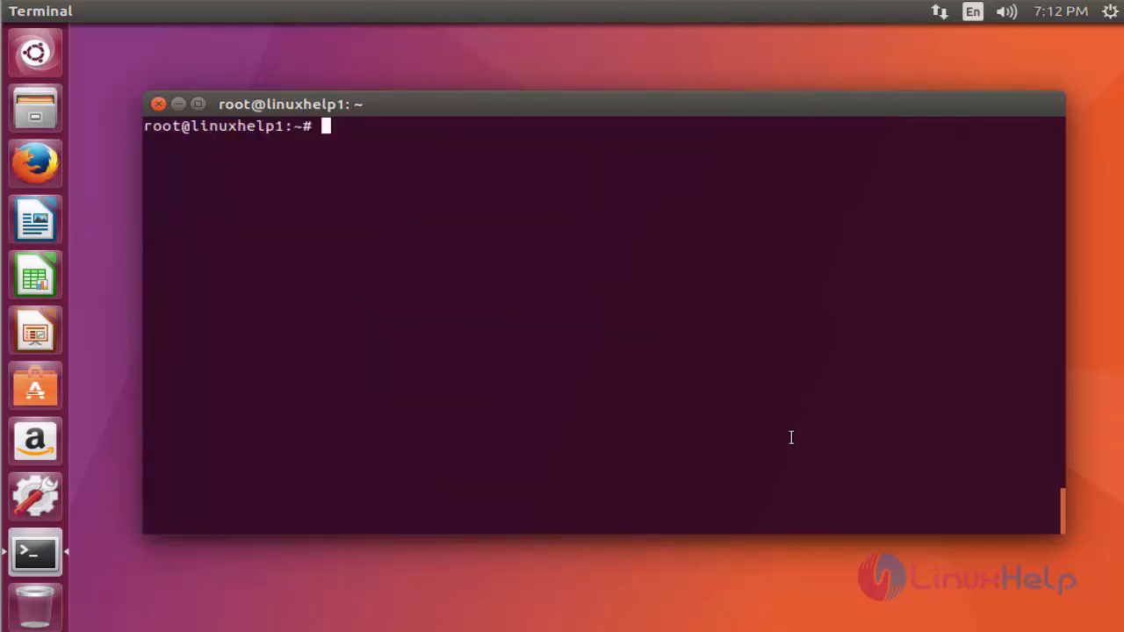
# - Run apt-get update to refresh package lists including the Kritalime PPA
pyautogui.write('apt-')
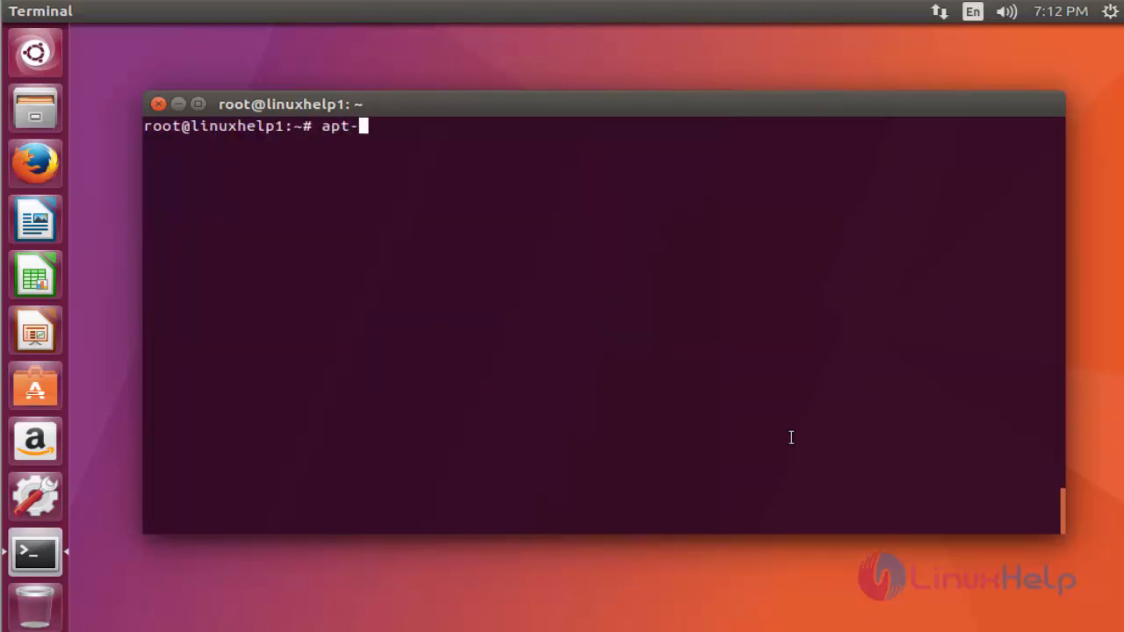
pyautogui.write('get upd')
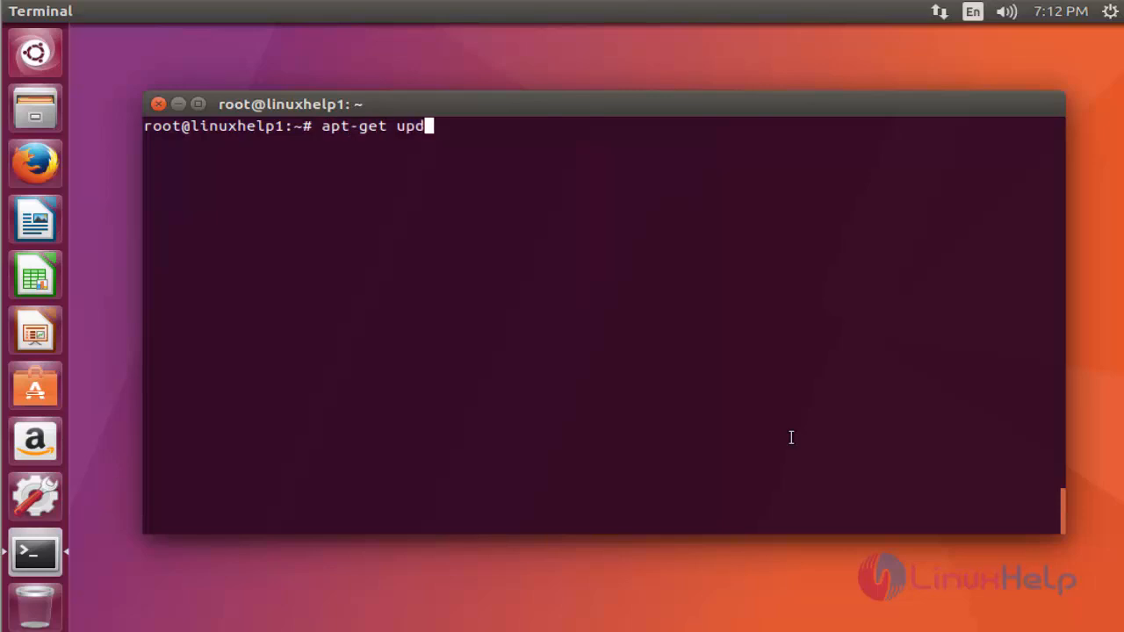
pyautogui.write('ate')
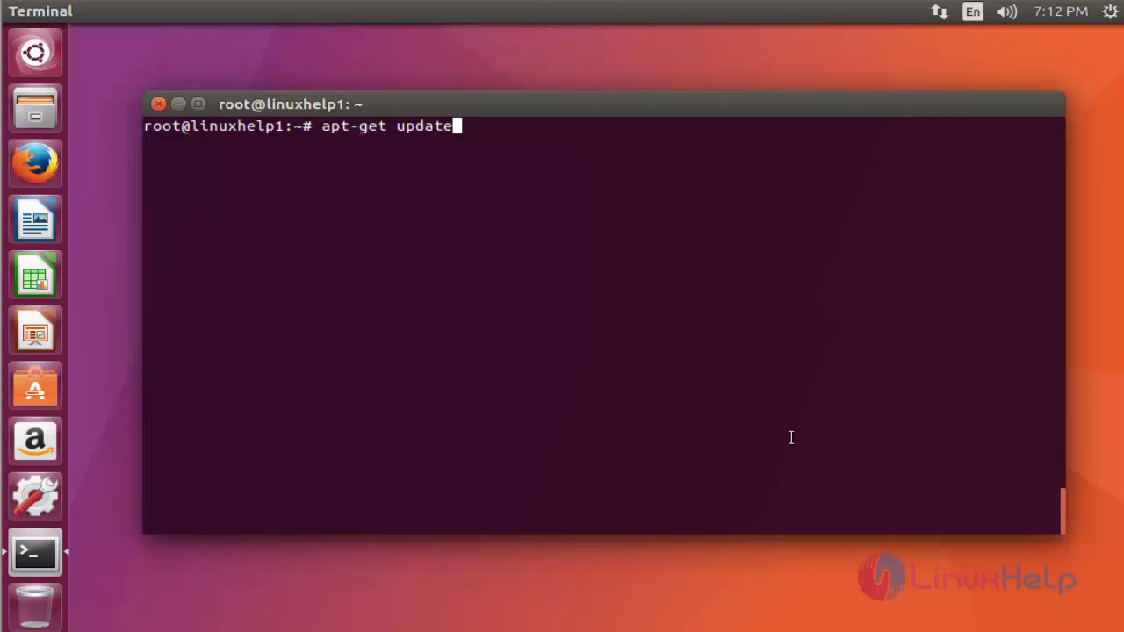
pyautogui.press('Return')
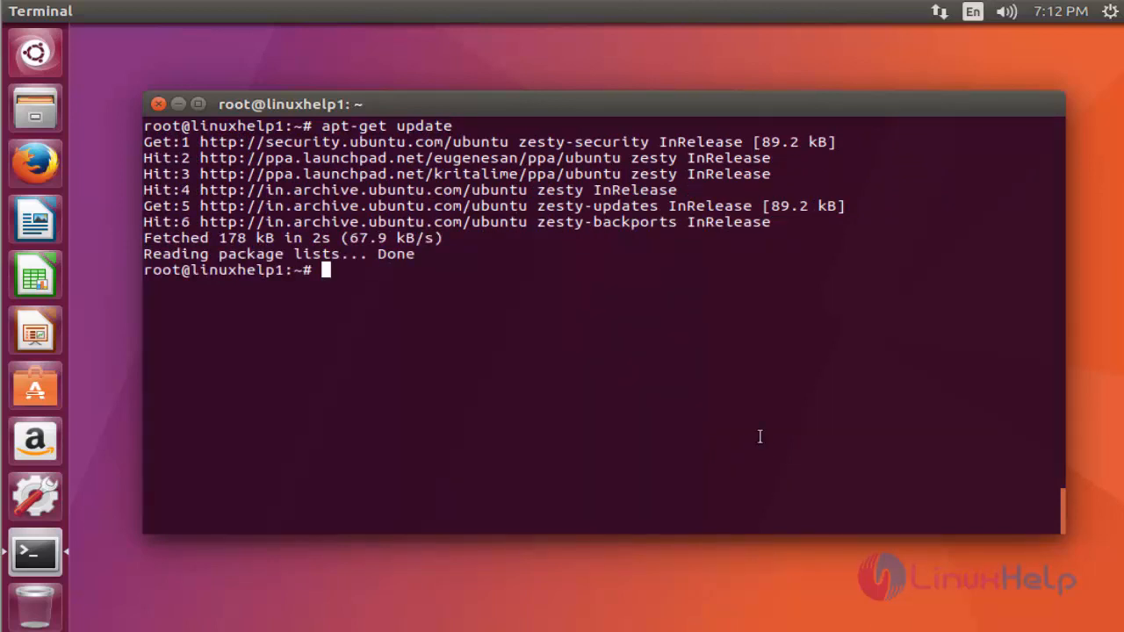
# - Run apt-get install krita and answer y to install Krita with its dependencies
pyautogui.write('apt-get i')
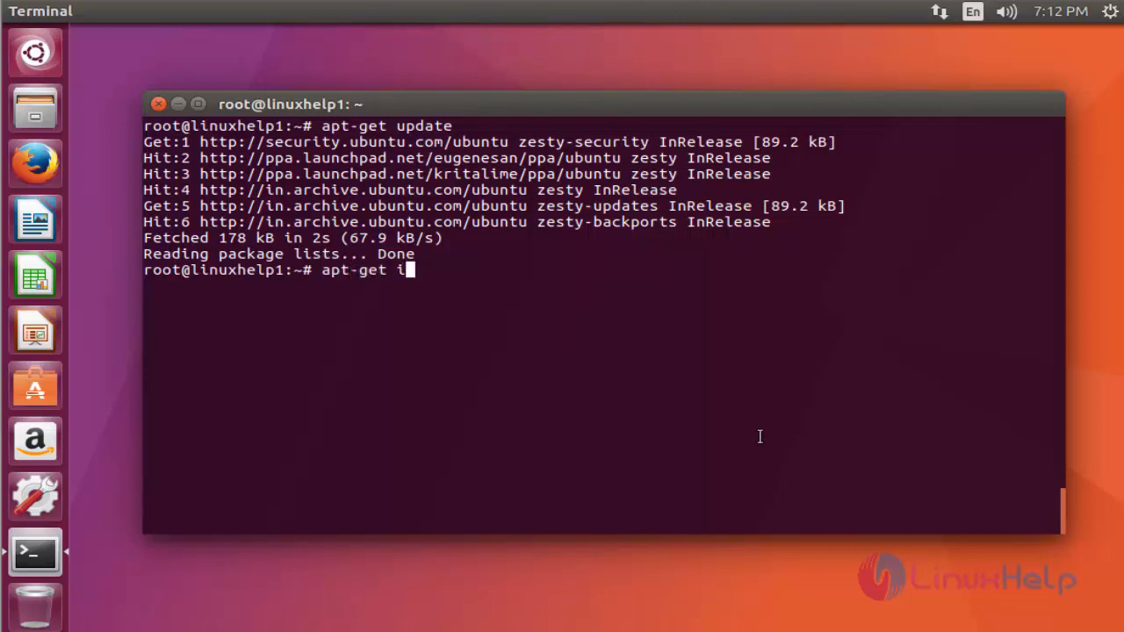
pyautogui.write('nstall')
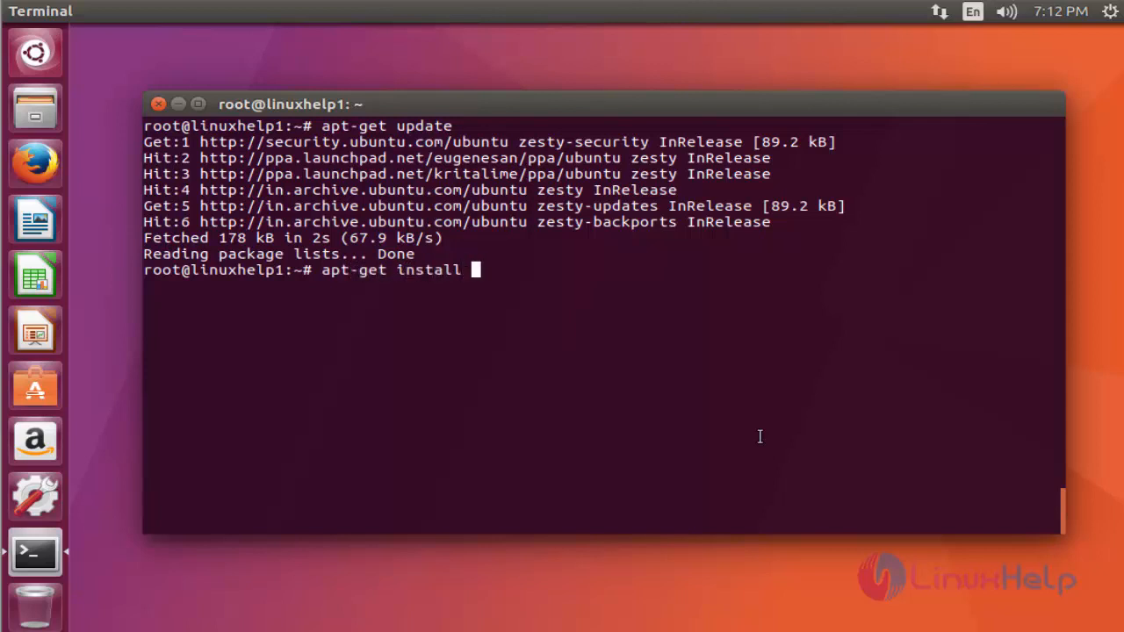
pyautogui.write('krita')
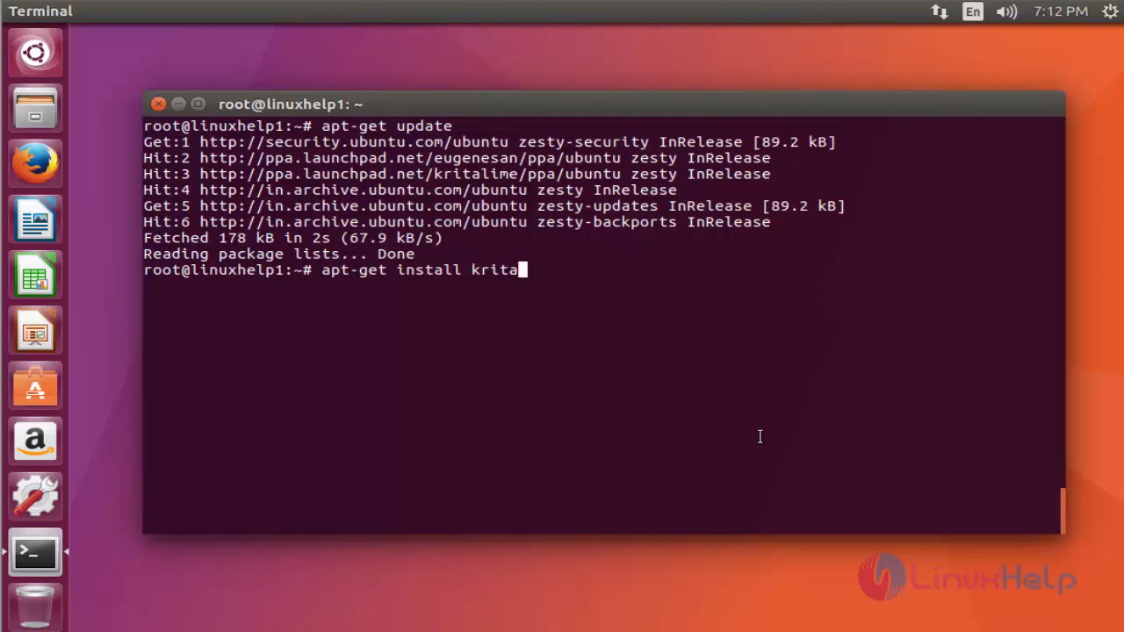
pyautogui.press('Return')
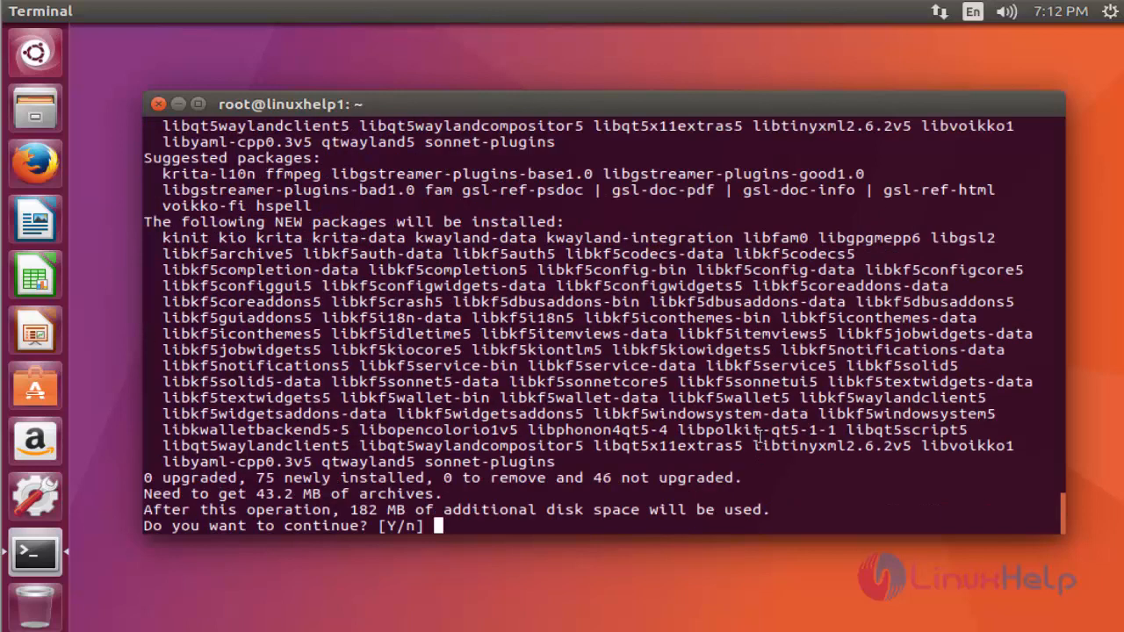
pyautogui.write('y')
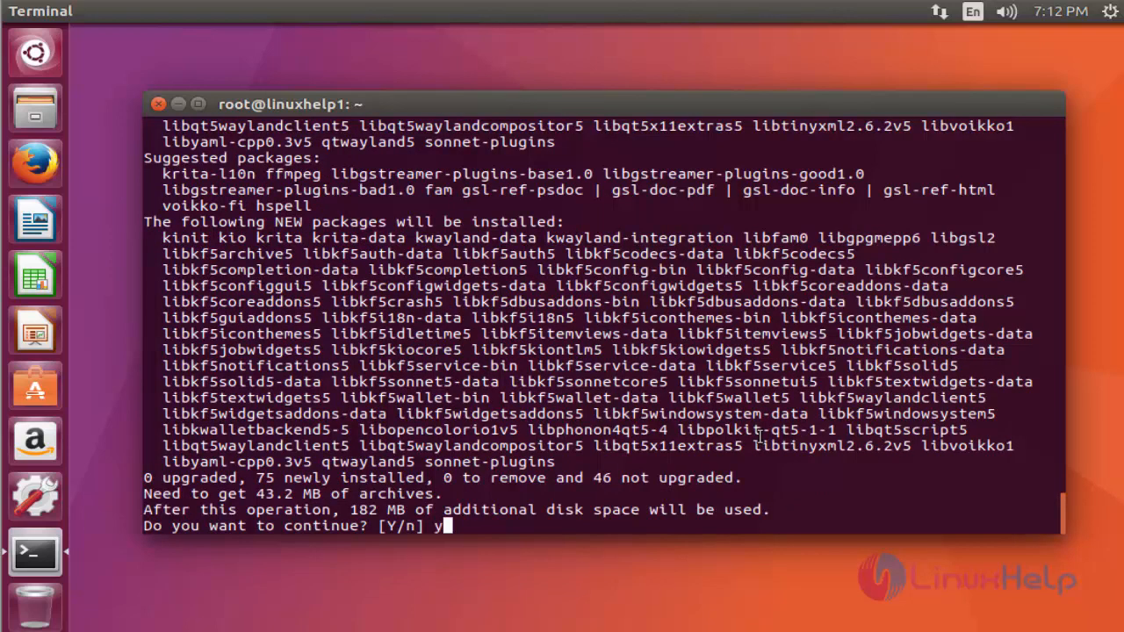
pyautogui.press('Return')
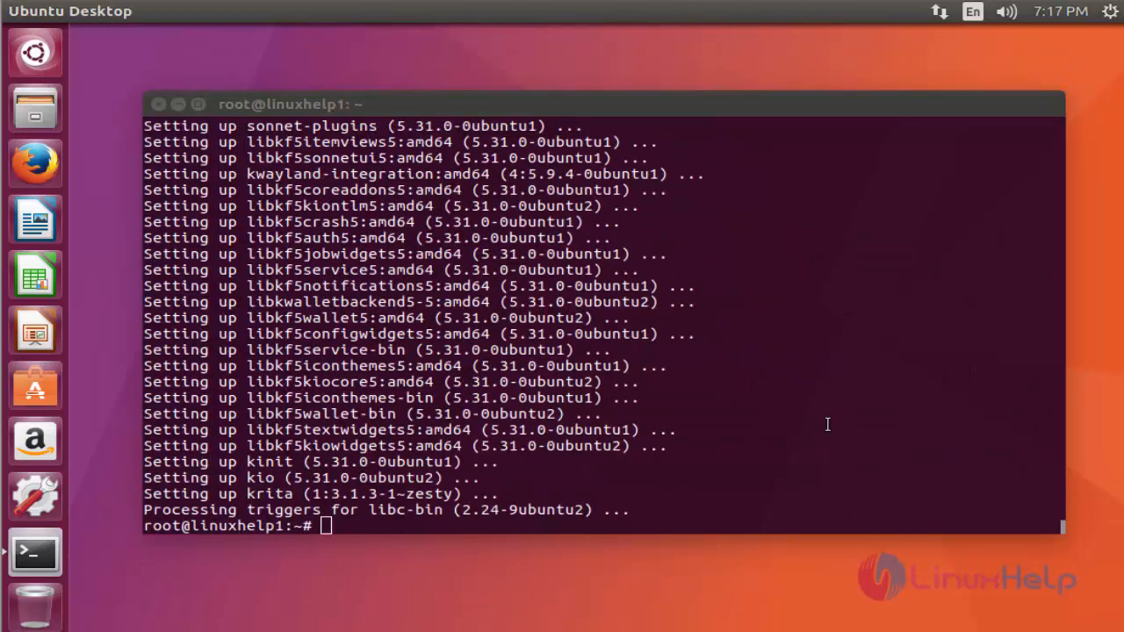
pyautogui.moveTo(772, 120)
pyautogui.write('k')
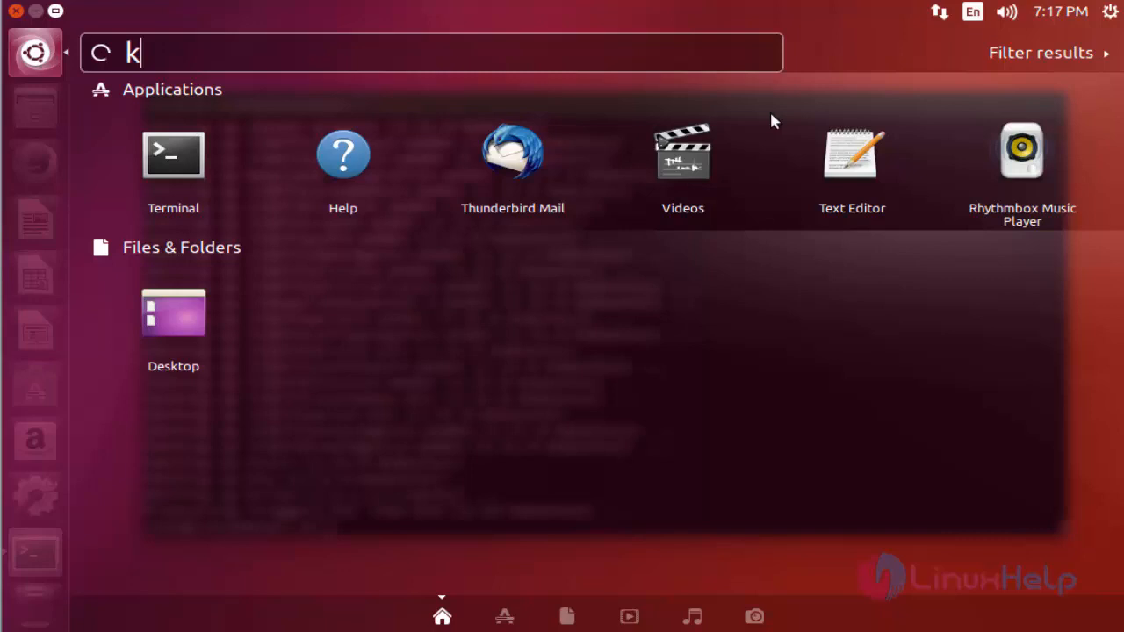
# - Search the Dash for krita to launch the Krita application
pyautogui.write('rita')
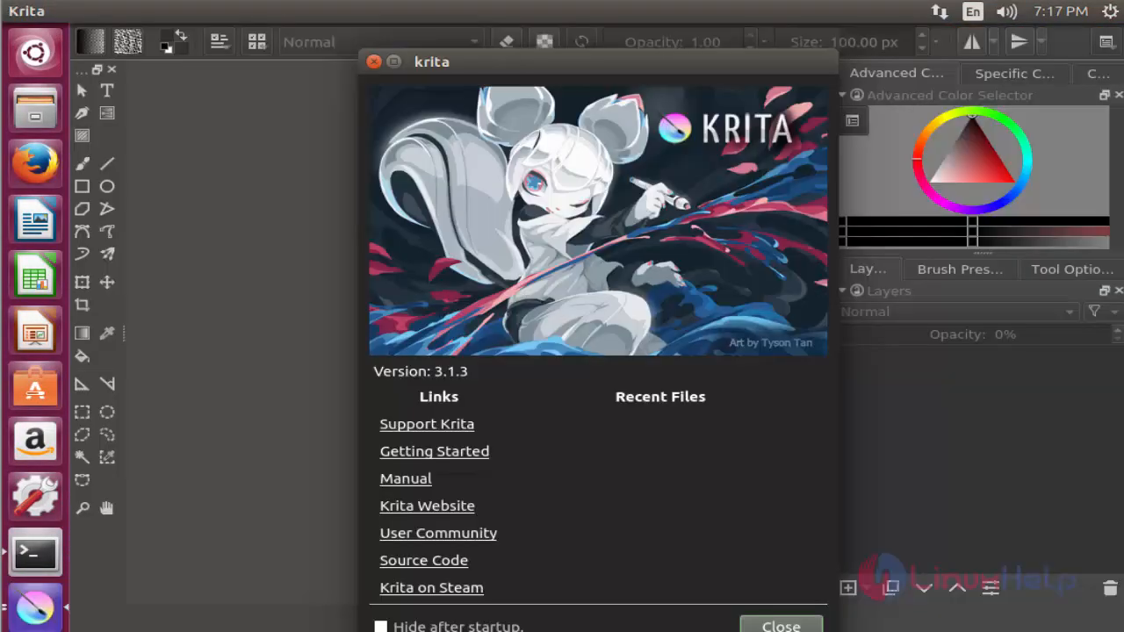
pyautogui.moveTo(306, 72)
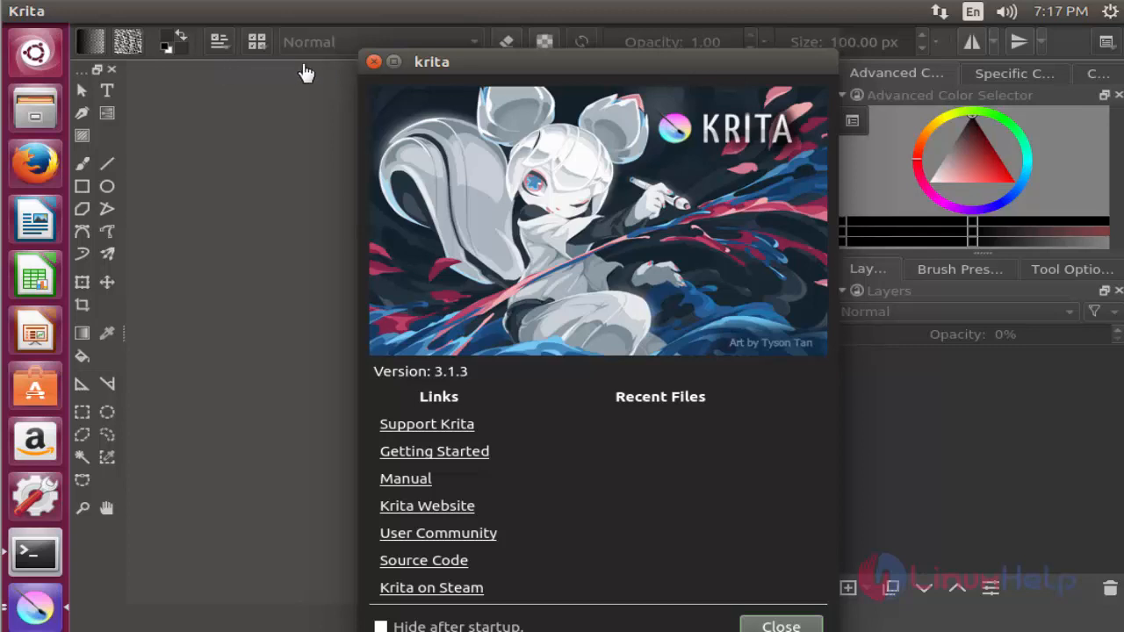
pyautogui.moveTo(441, 393)
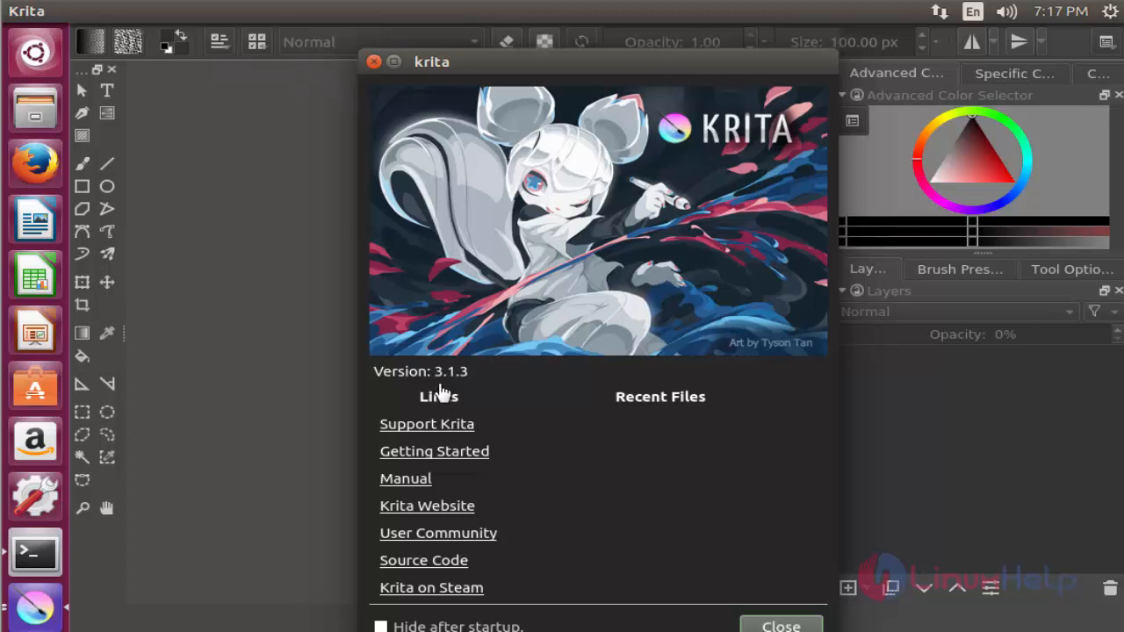
pyautogui.moveTo(461, 385)
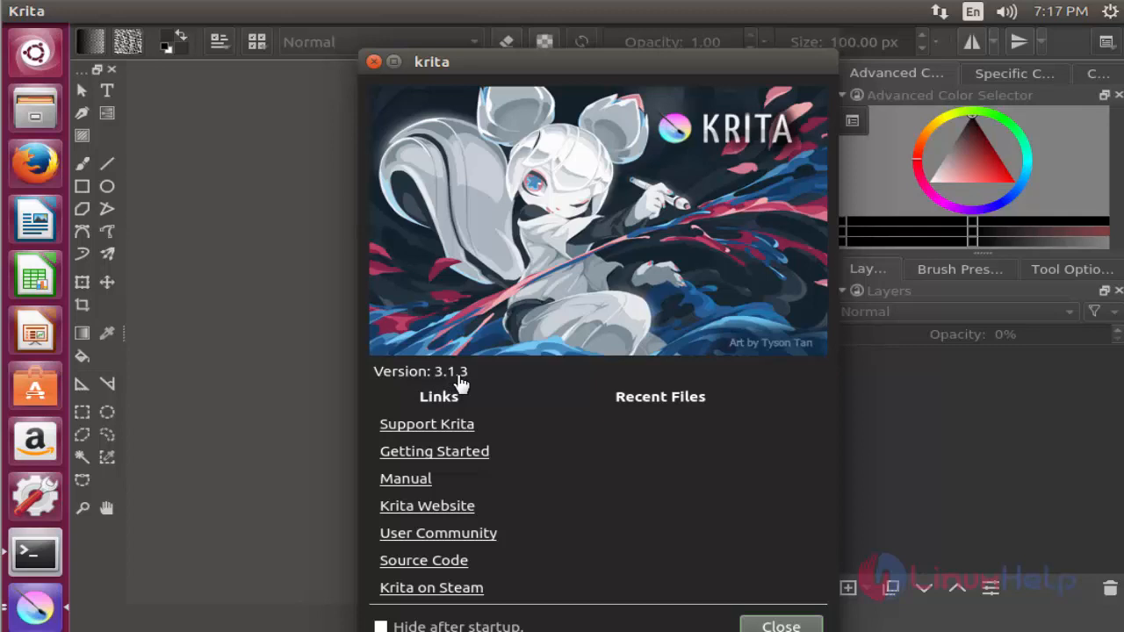
pyautogui.moveTo(470, 387)
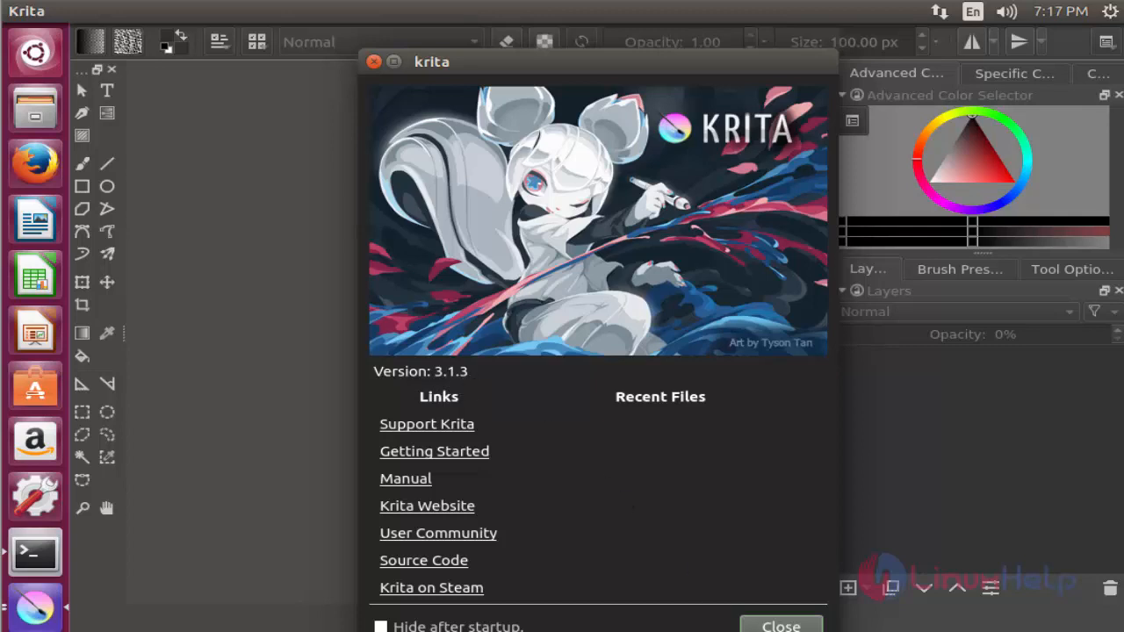
pyautogui.moveTo(378, 279)
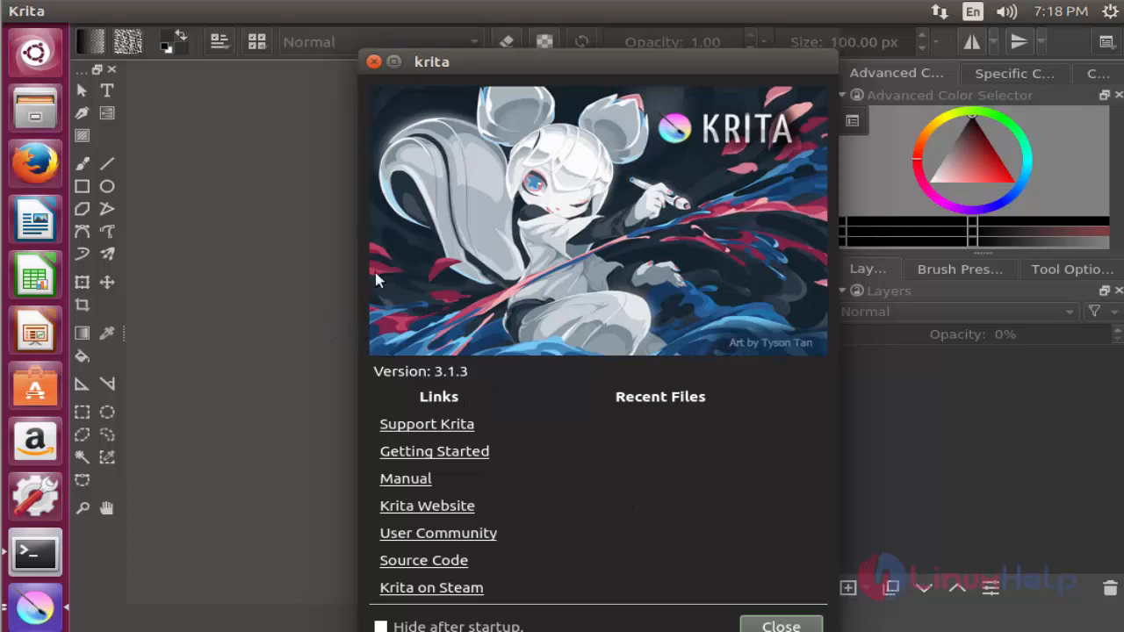
pyautogui.click(779, 625)
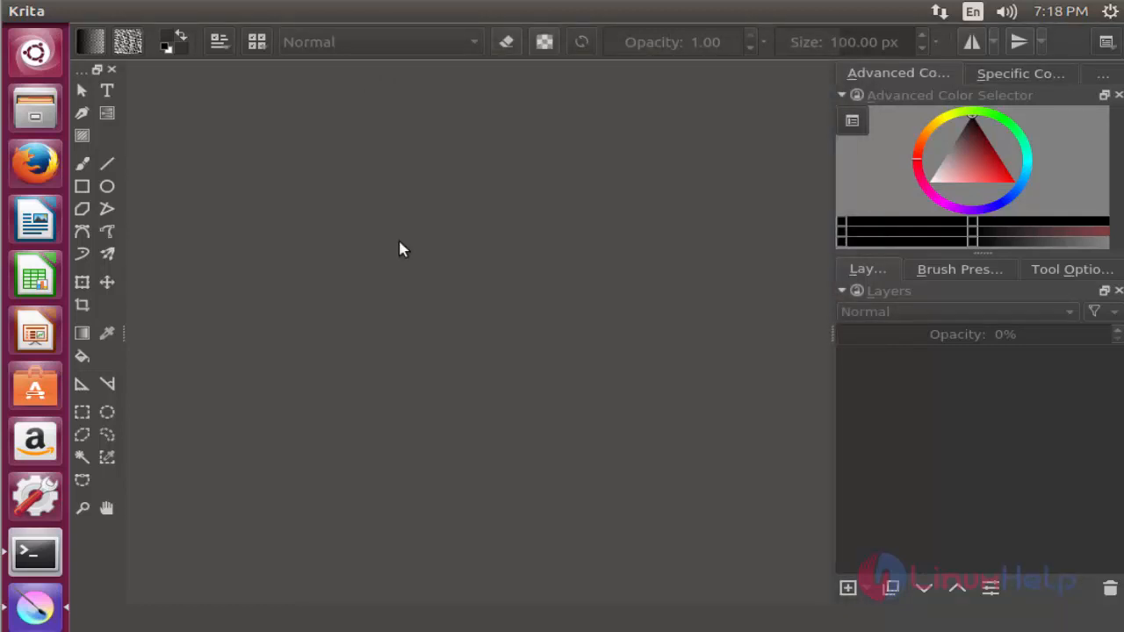
pyautogui.moveTo(99, 249)
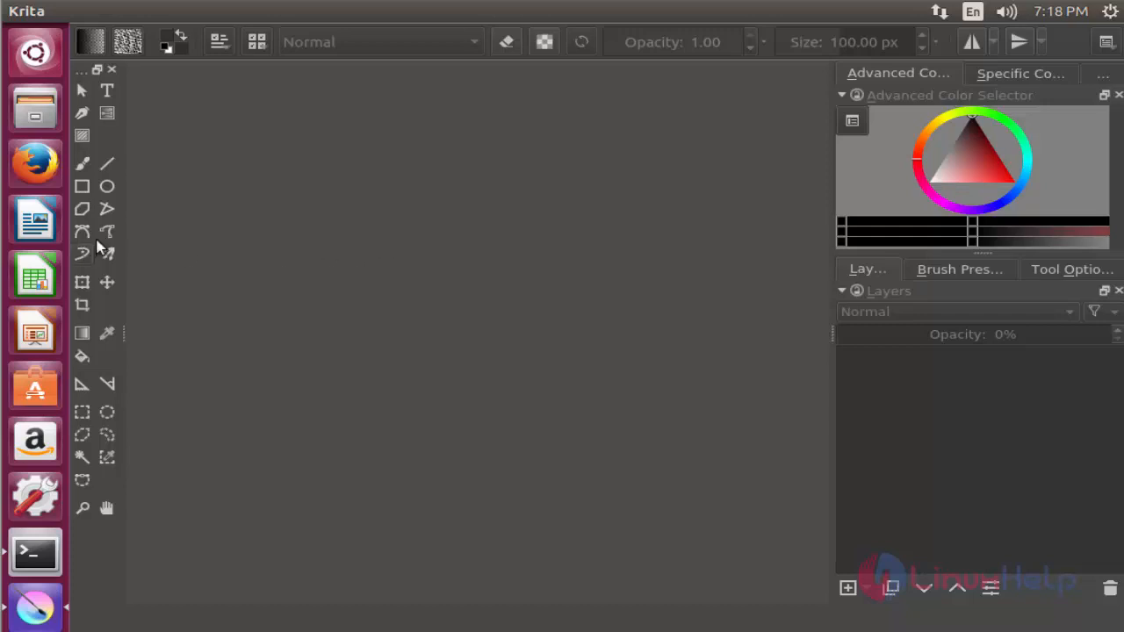
pyautogui.moveTo(236, 153)
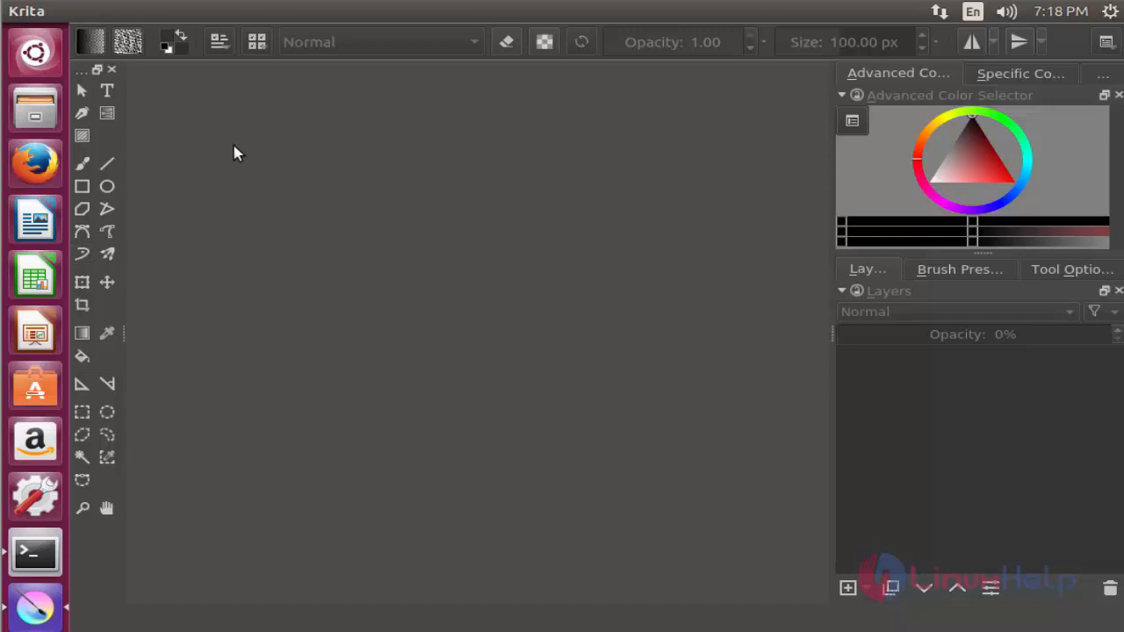
pyautogui.moveTo(280, 117)
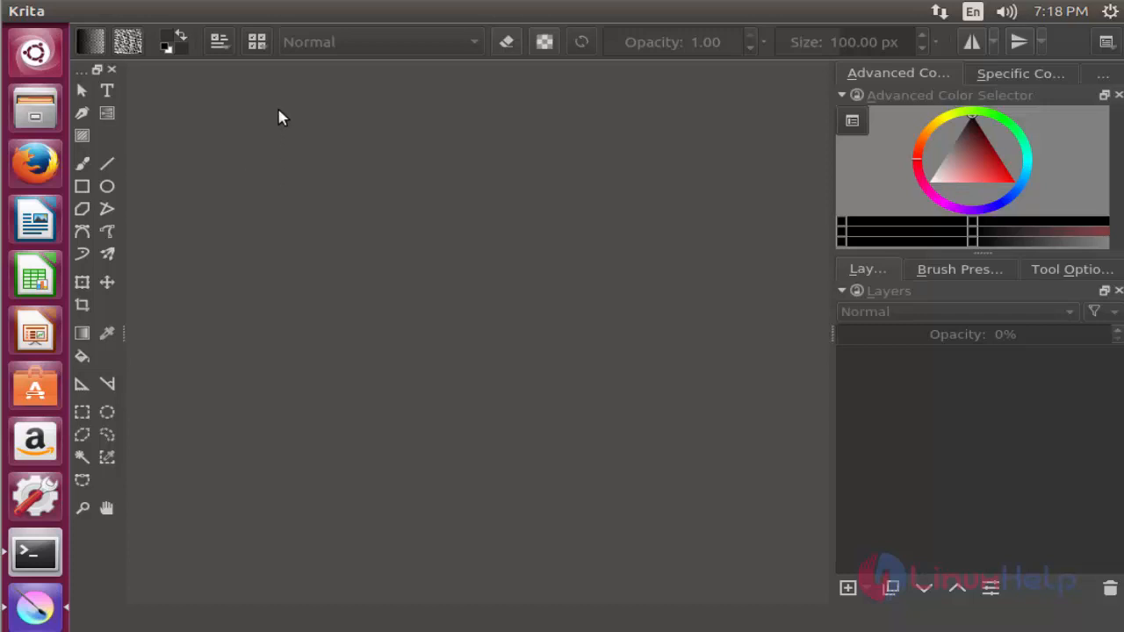
pyautogui.moveTo(276, 162)
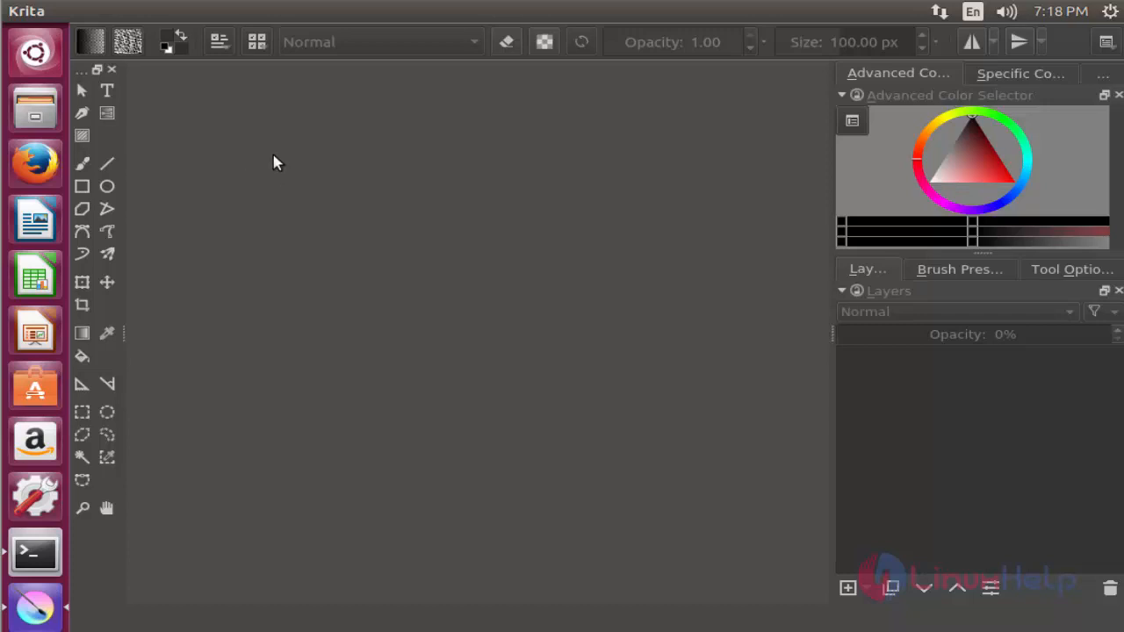